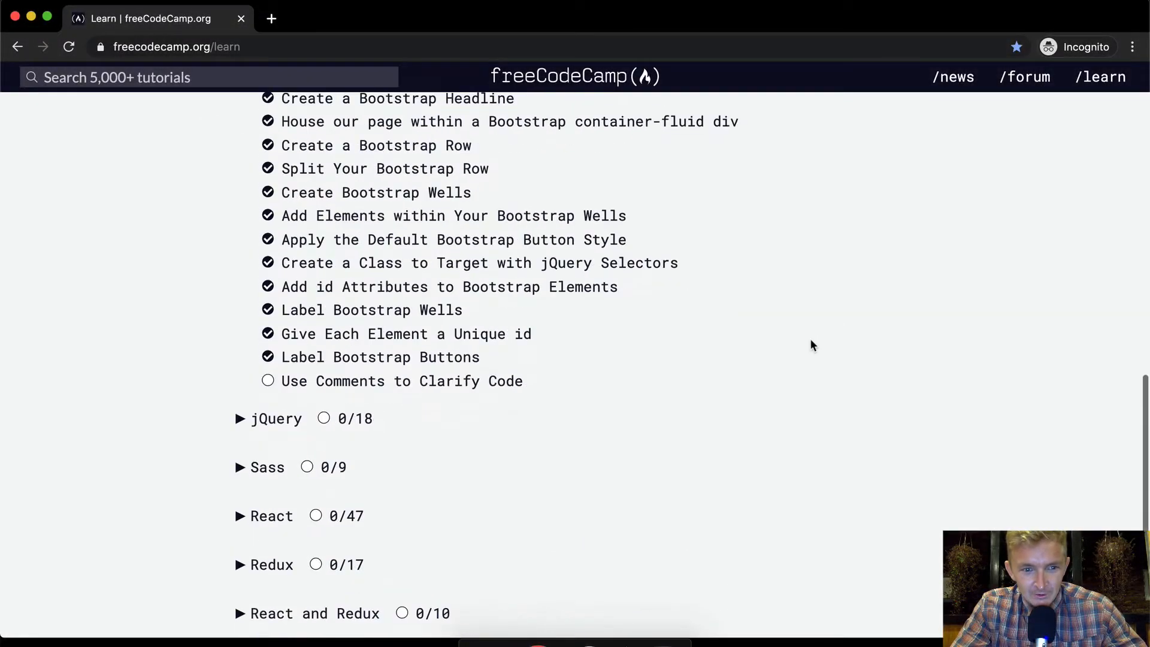
# - Open the 'Use Comments to Clarify Code' challenge from the Bootstrap lesson list
pyautogui.click(402, 381)
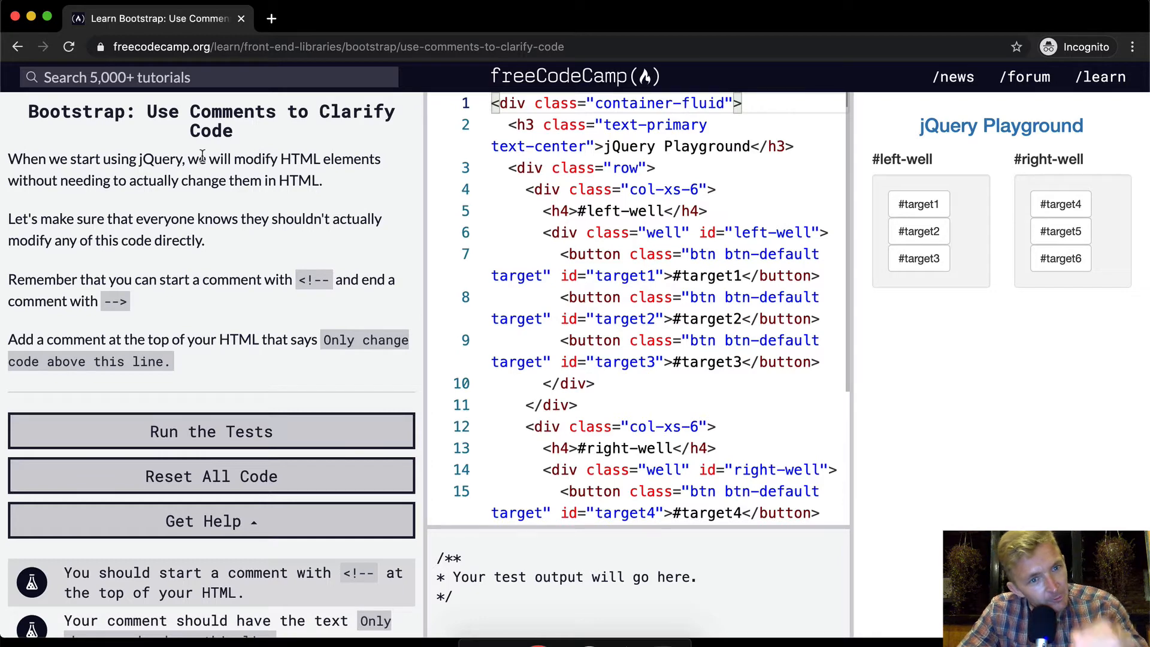
pyautogui.moveTo(118, 185)
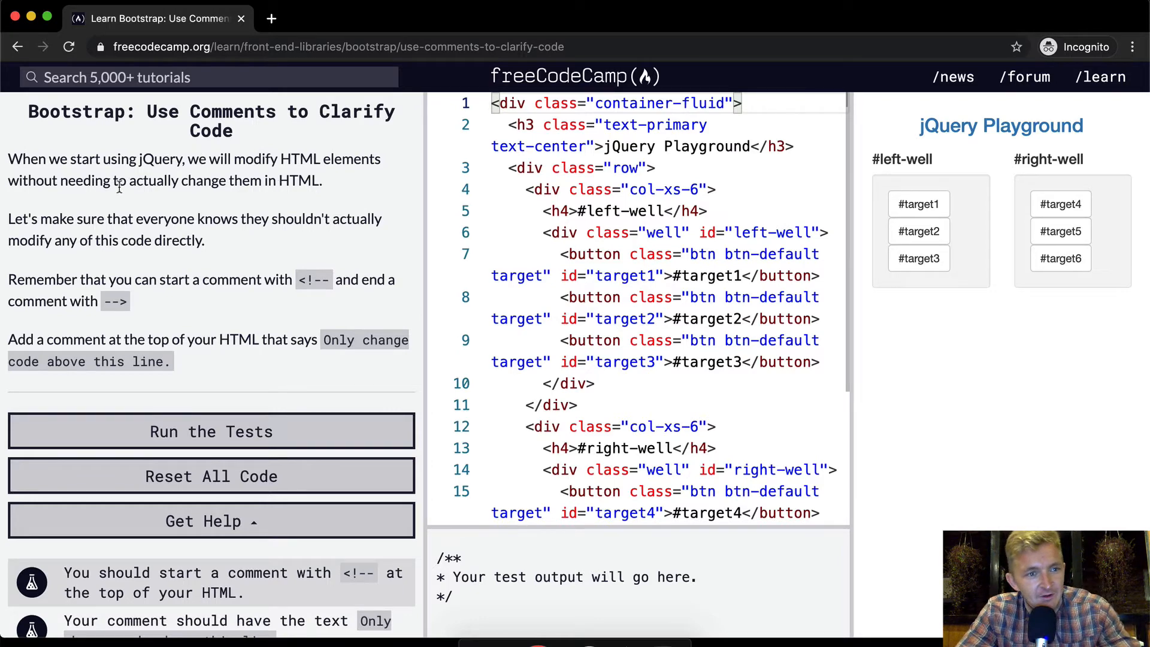
pyautogui.moveTo(66, 224)
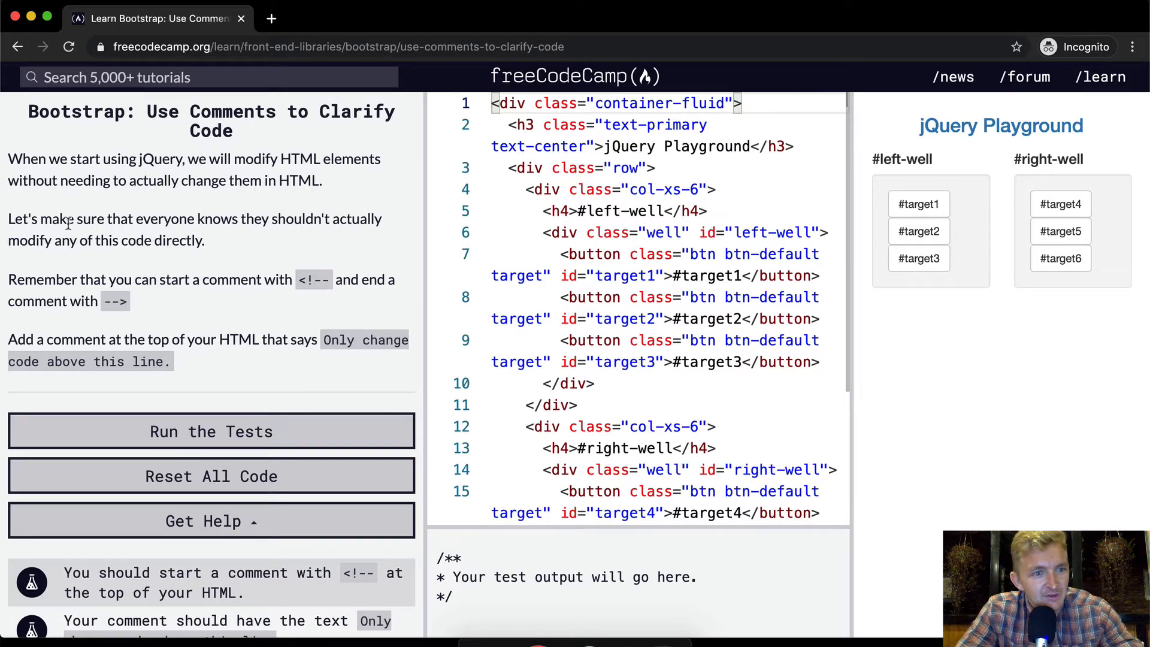
pyautogui.moveTo(136, 219)
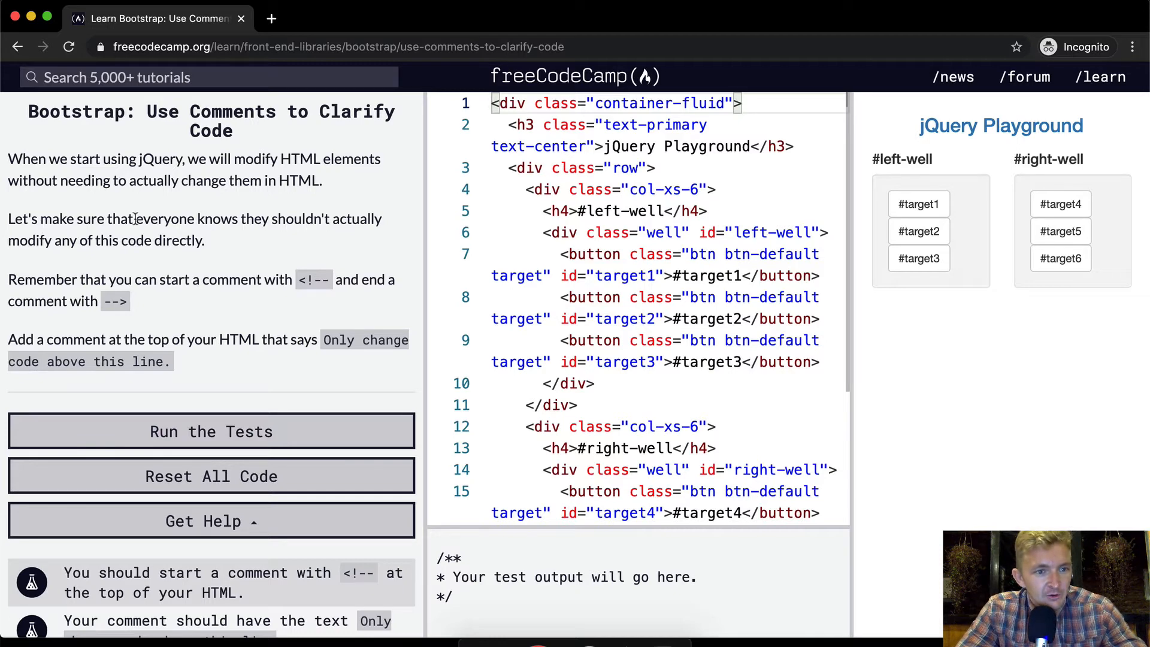
pyautogui.moveTo(62, 240)
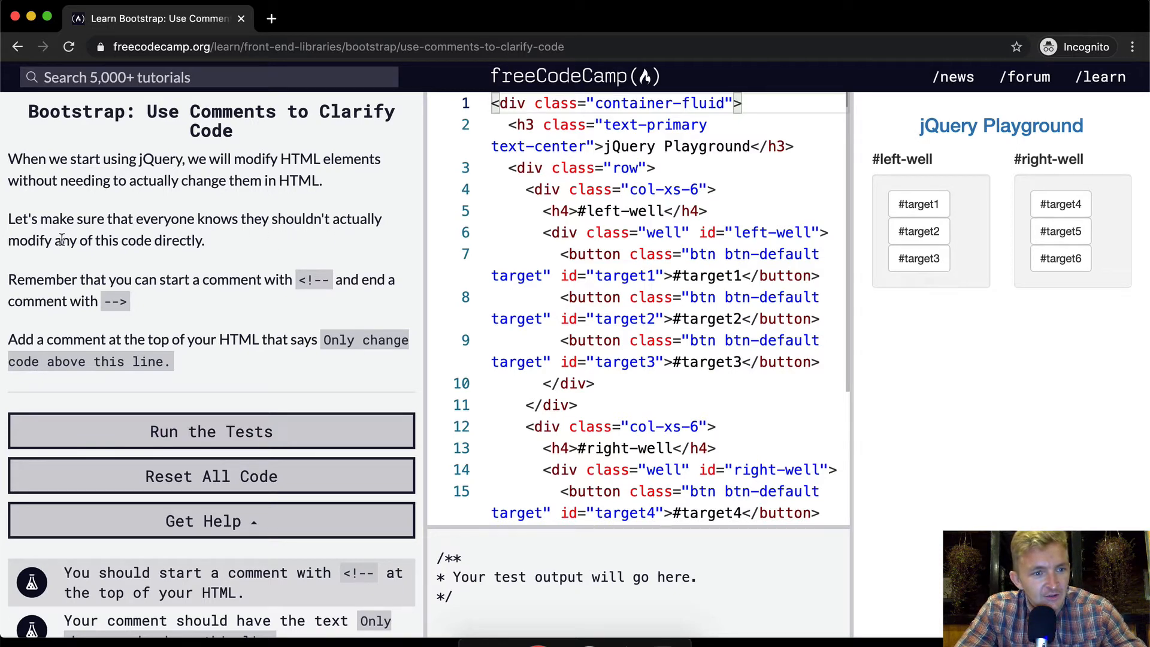
pyautogui.moveTo(168, 271)
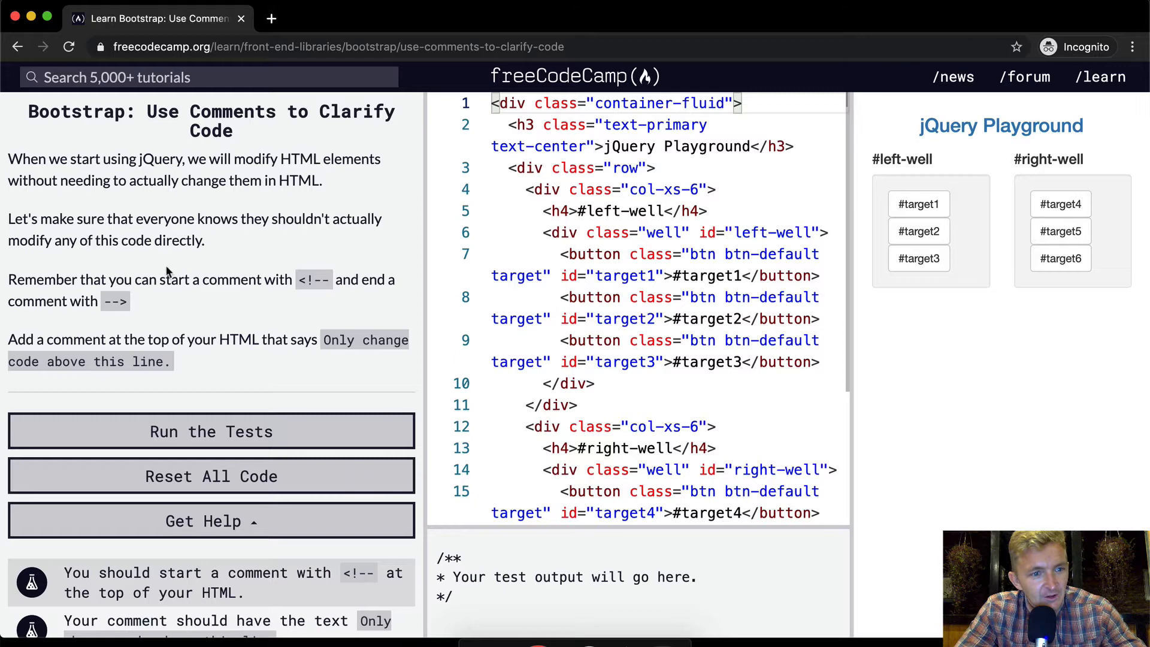
pyautogui.moveTo(297, 285)
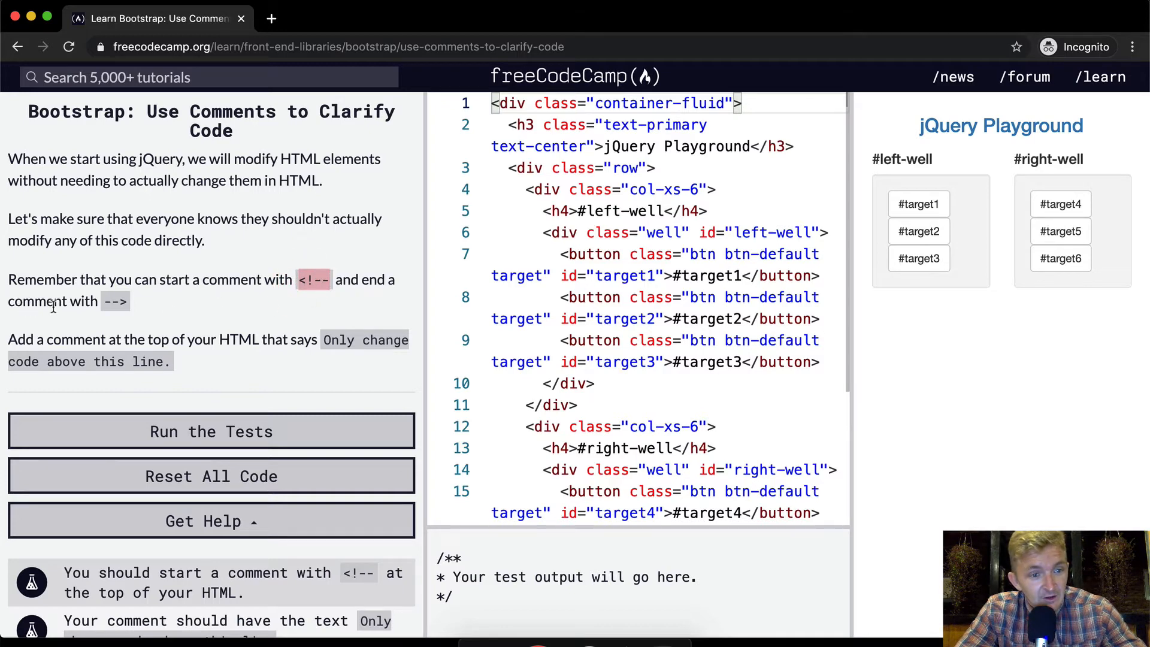
pyautogui.moveTo(125, 301)
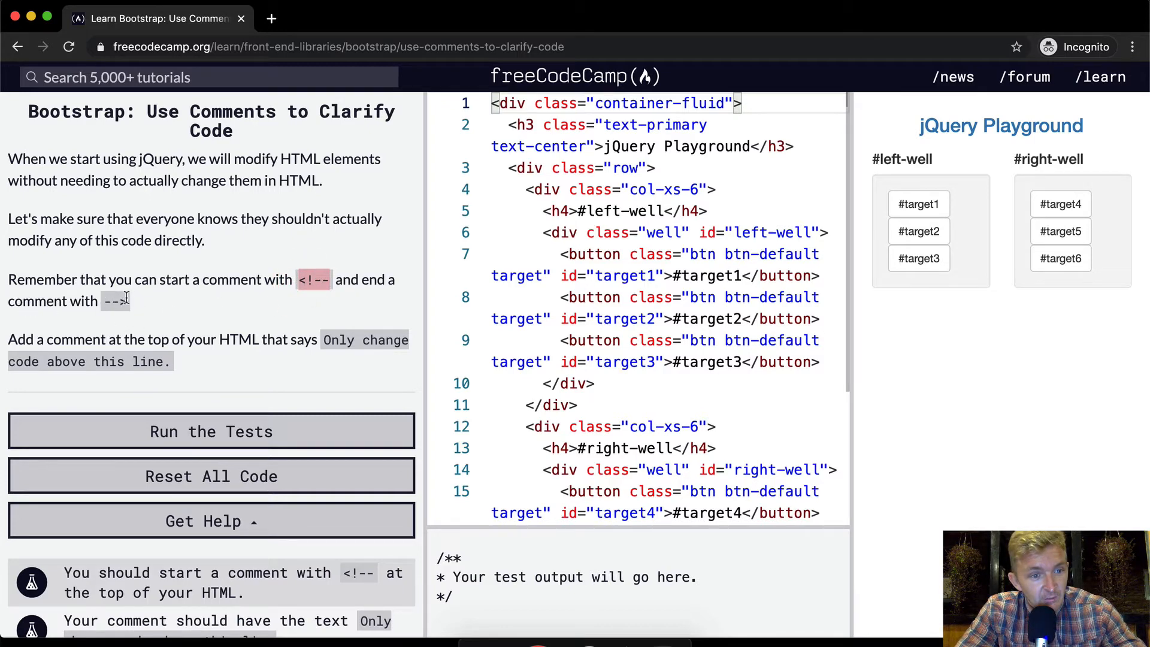
pyautogui.moveTo(165, 341)
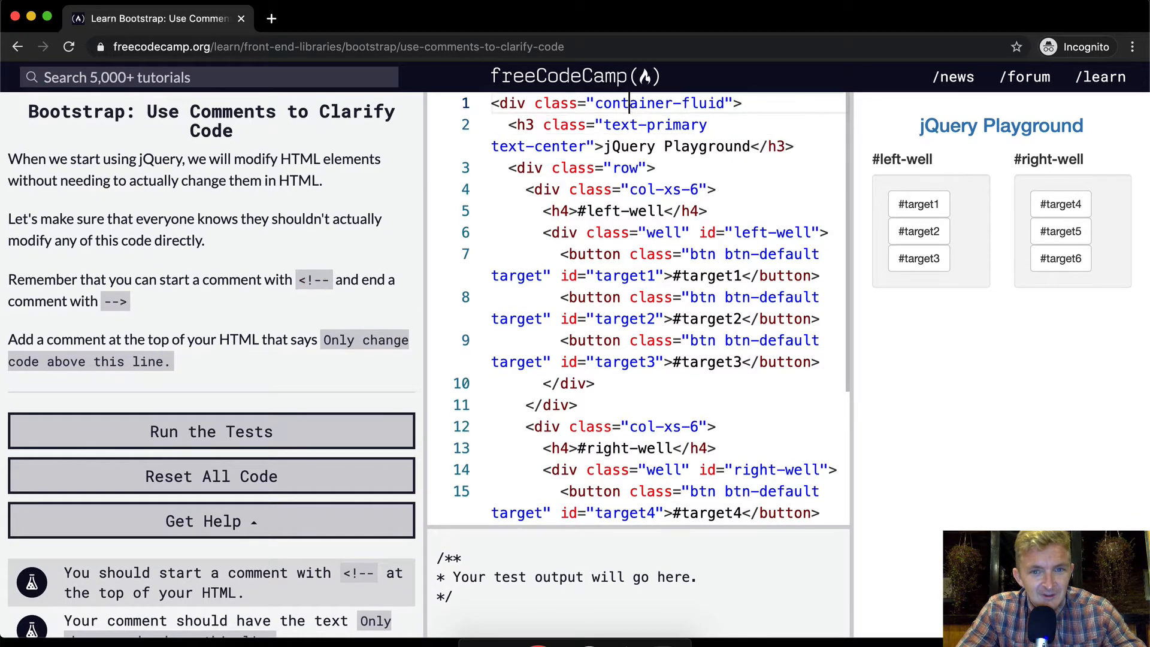
# - Add an empty HTML comment <!-- --> and check it against the tests
pyautogui.write('<!--')
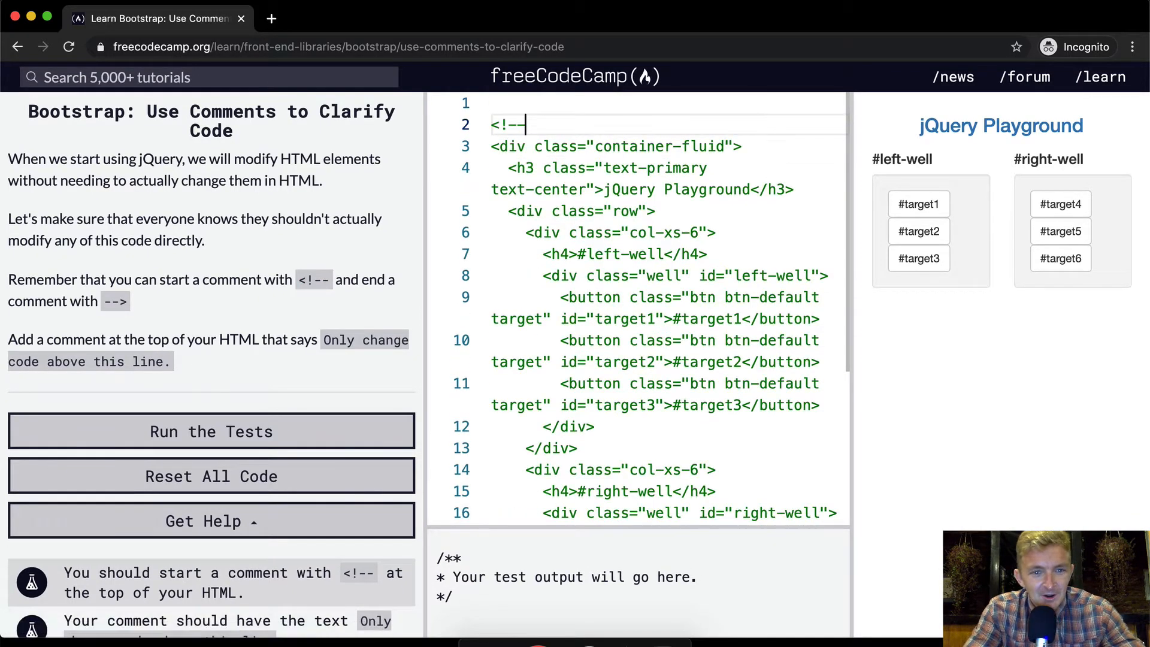
pyautogui.write('--')
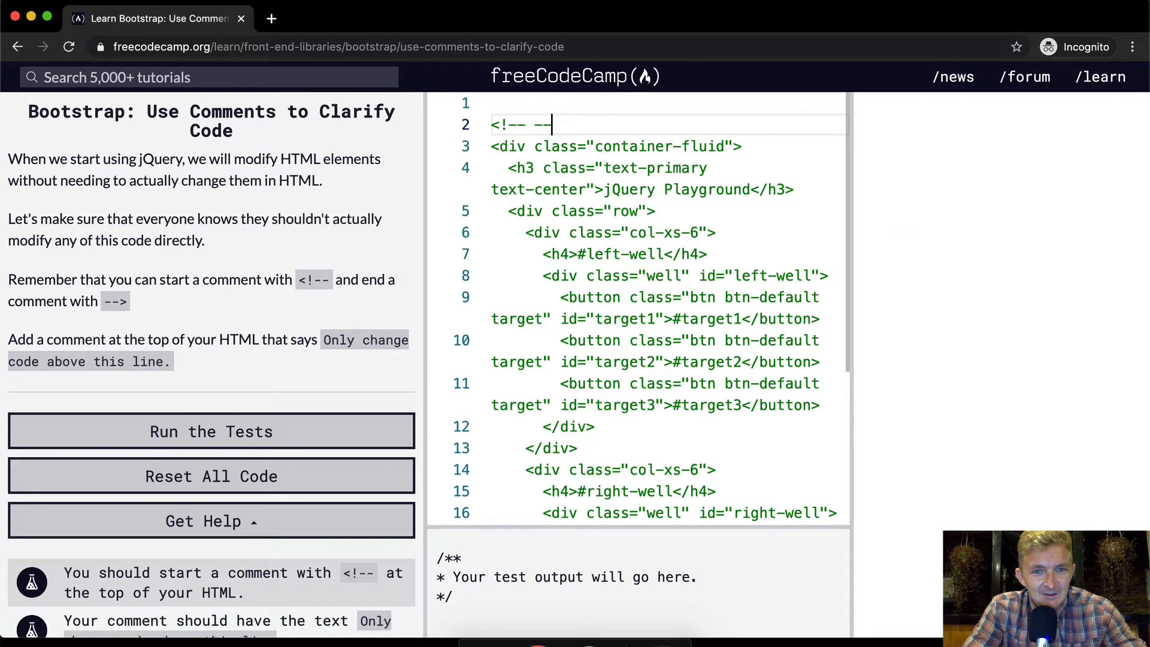
pyautogui.click(211, 431)
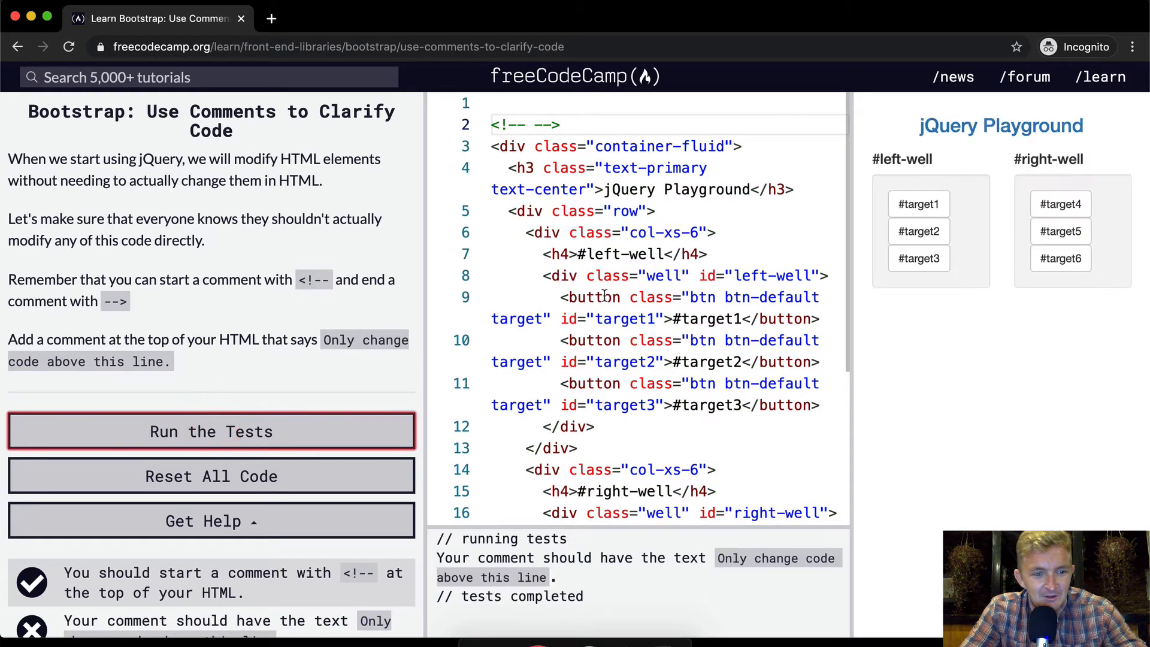
pyautogui.scroll(-3)
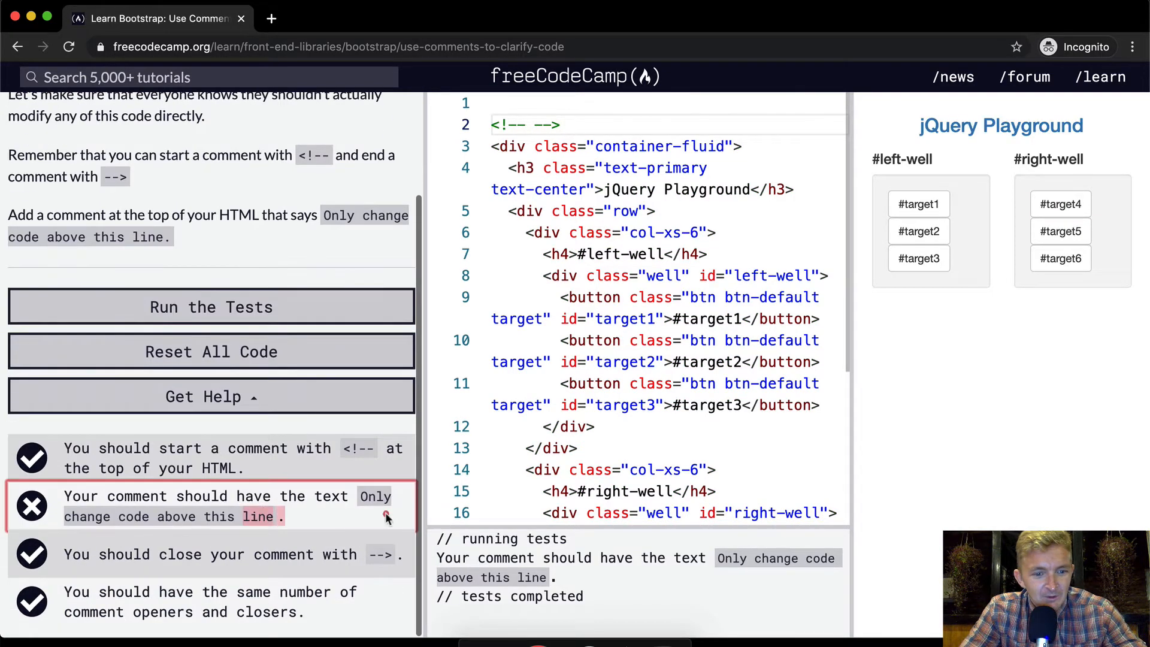
# - Fill the comment with 'Only change code above this line' and rerun the tests
pyautogui.click(528, 123)
pyautogui.write('Only change  ')
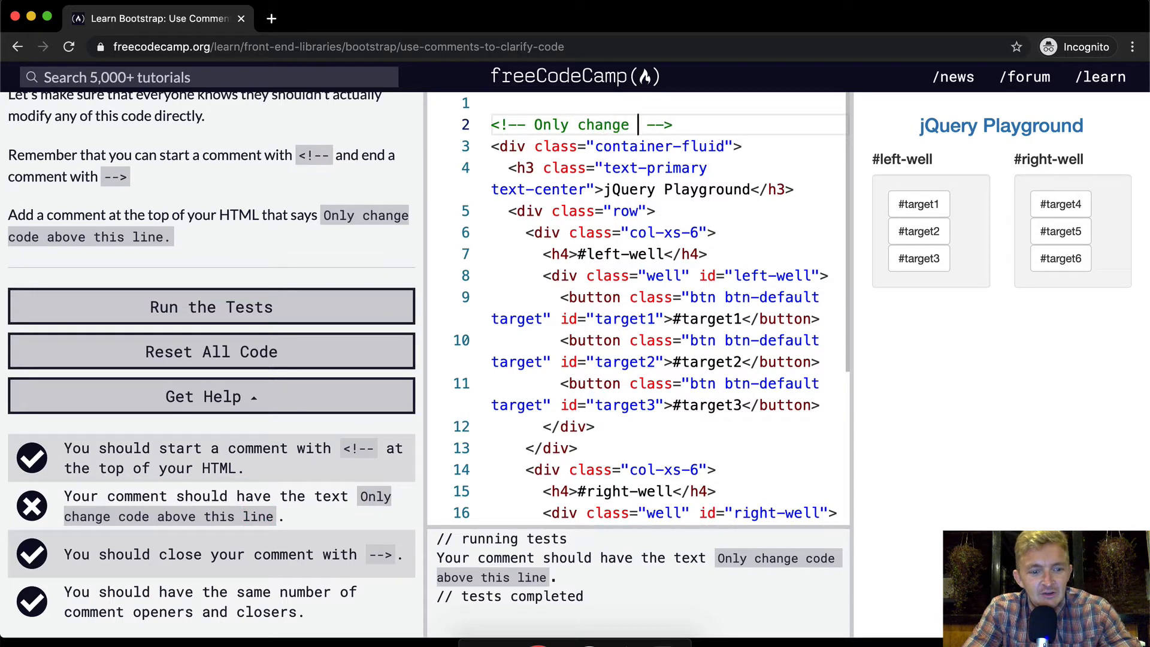
pyautogui.write('code above this')
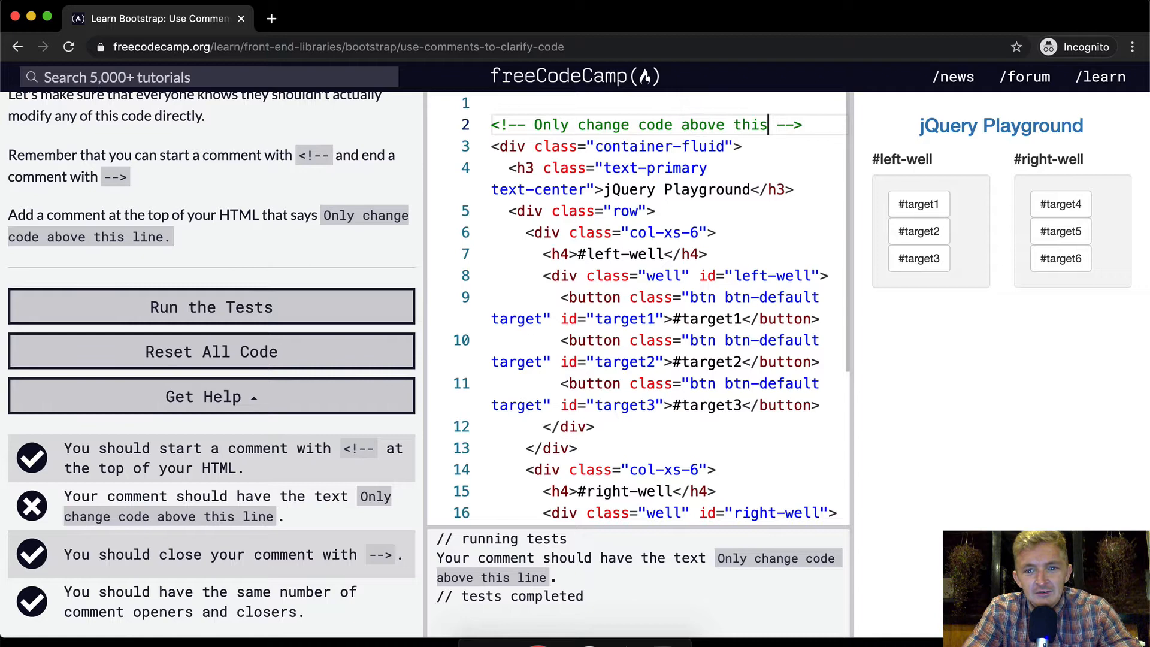
pyautogui.write('line')
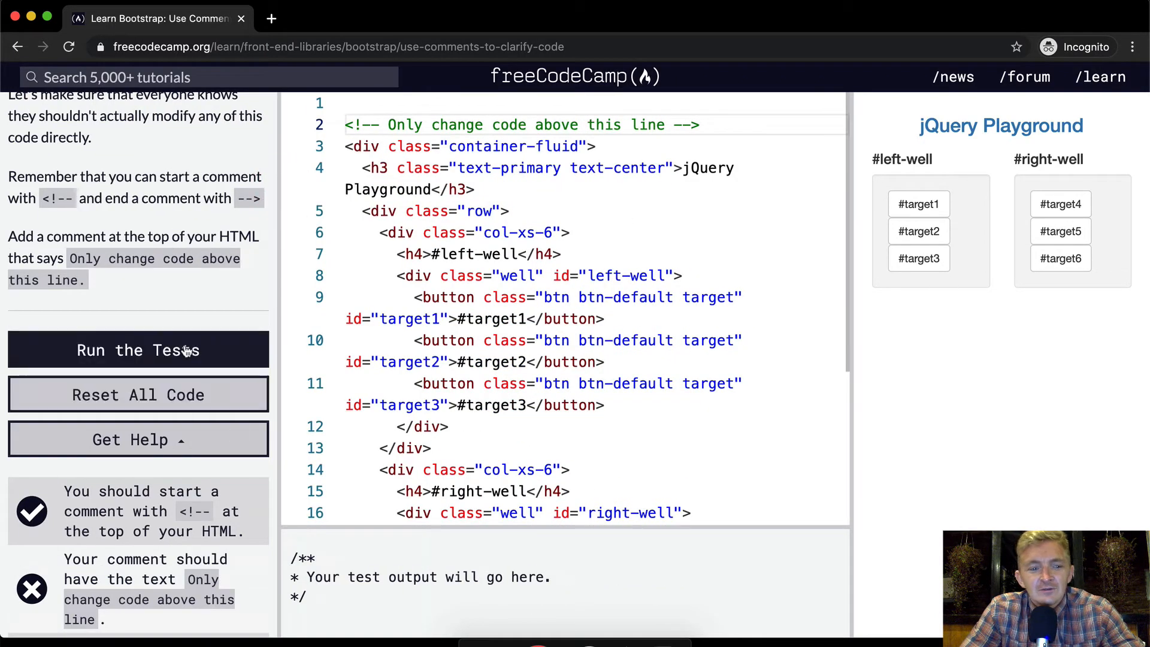
pyautogui.click(138, 350)
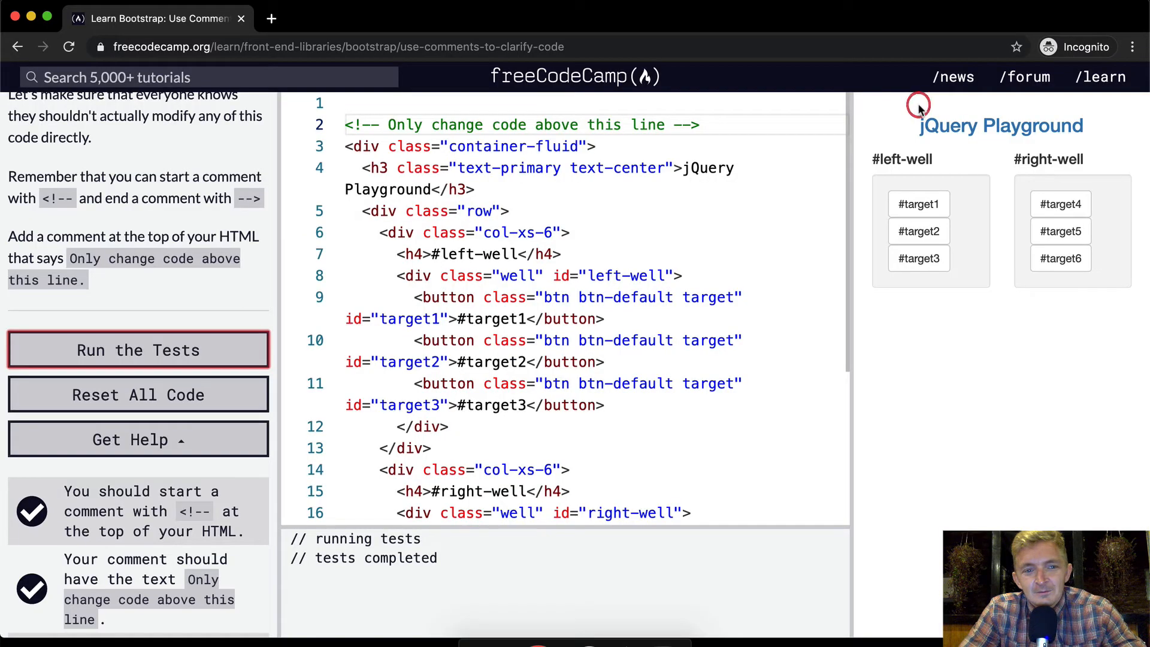
pyautogui.scroll(-3)
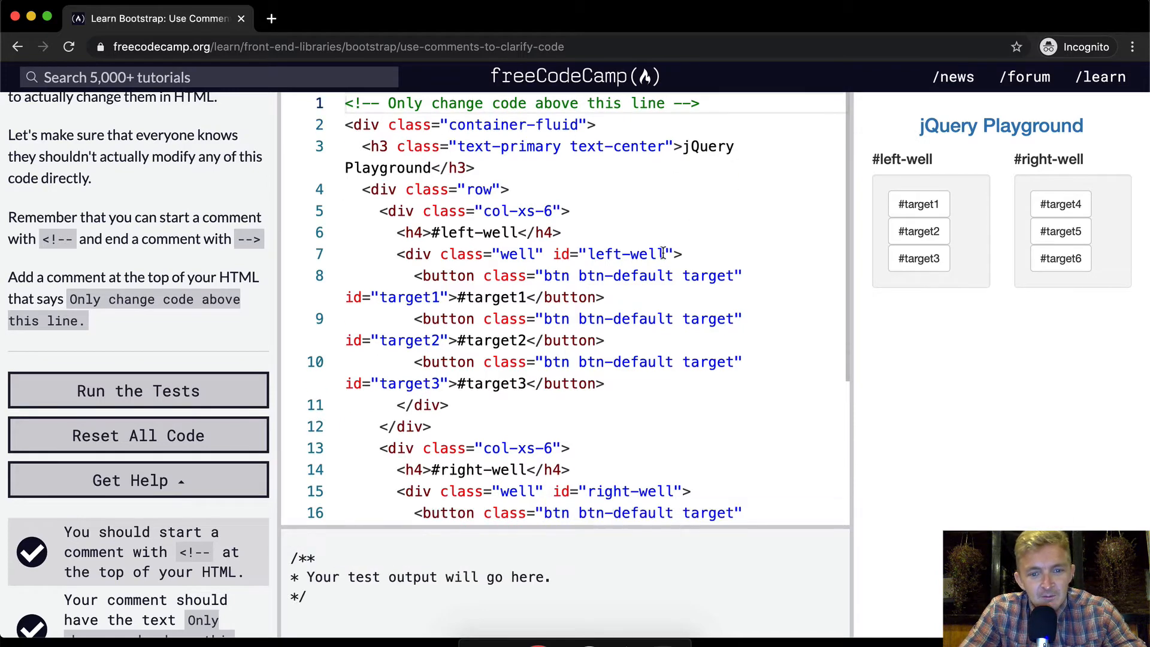
pyautogui.scroll(-3)
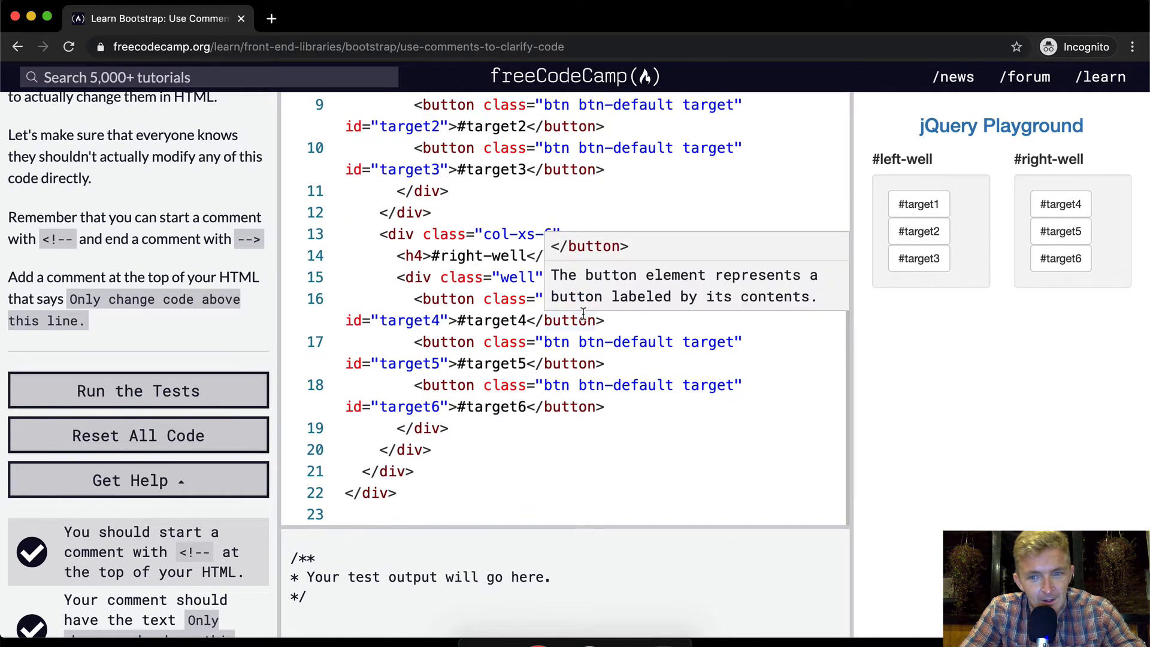
# - Submit the passing solution and dismiss the completion message
pyautogui.click(138, 390)
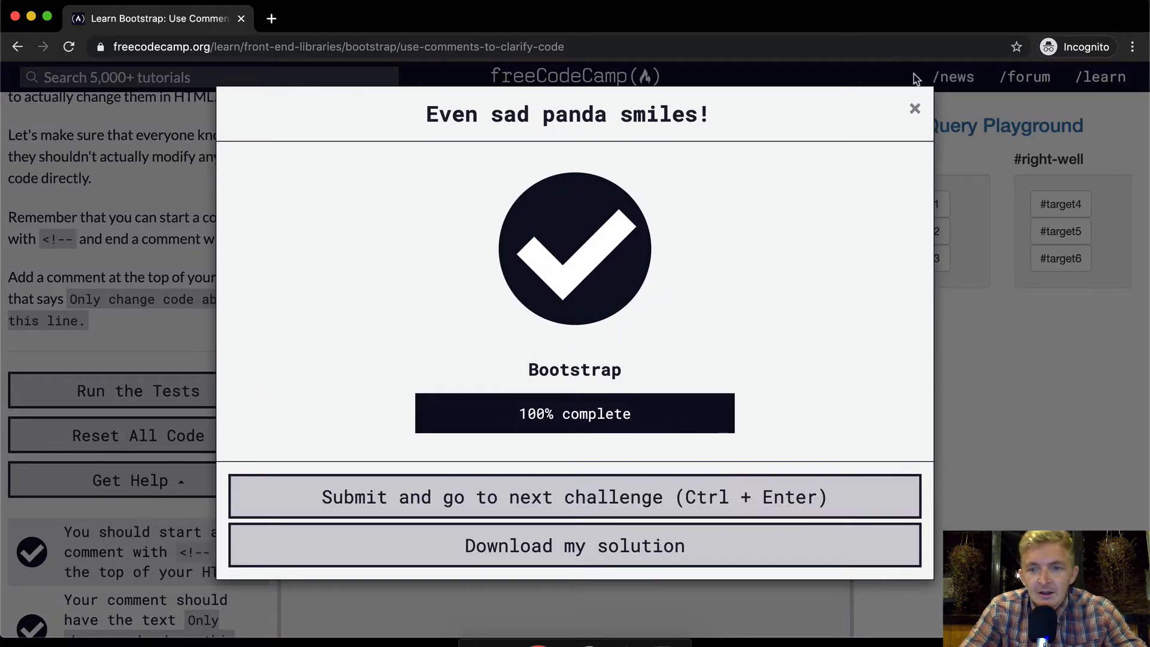
pyautogui.click(915, 109)
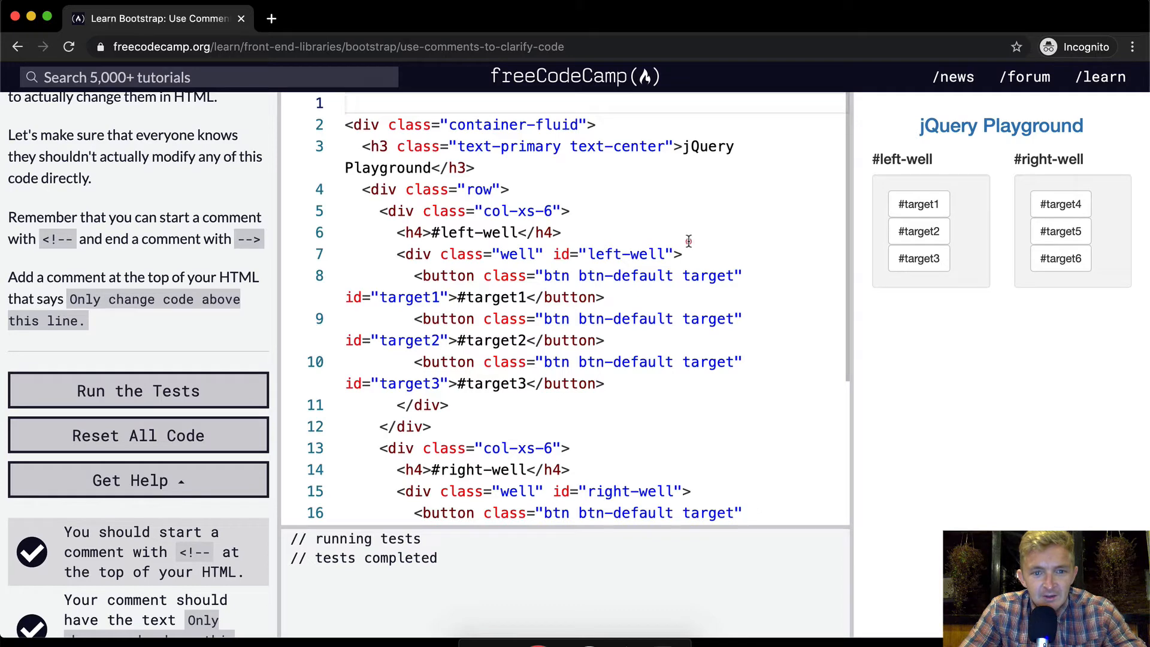
# - Move the comment to line 1 of the HTML and test it again
pyautogui.click(138, 390)
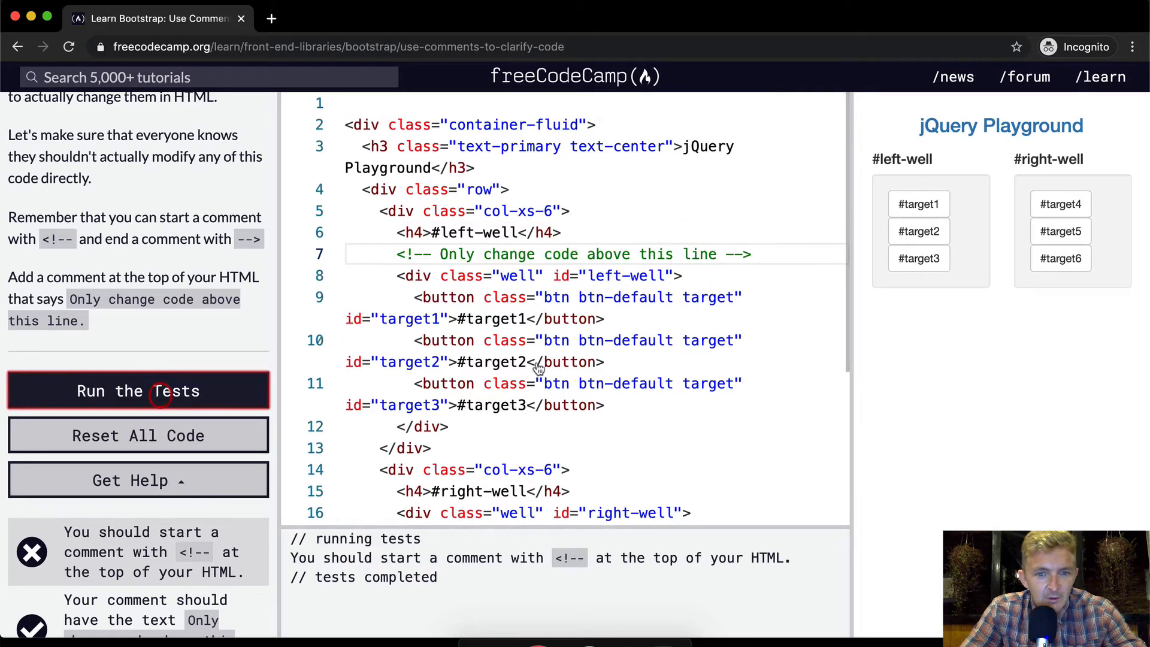
pyautogui.scroll(-3)
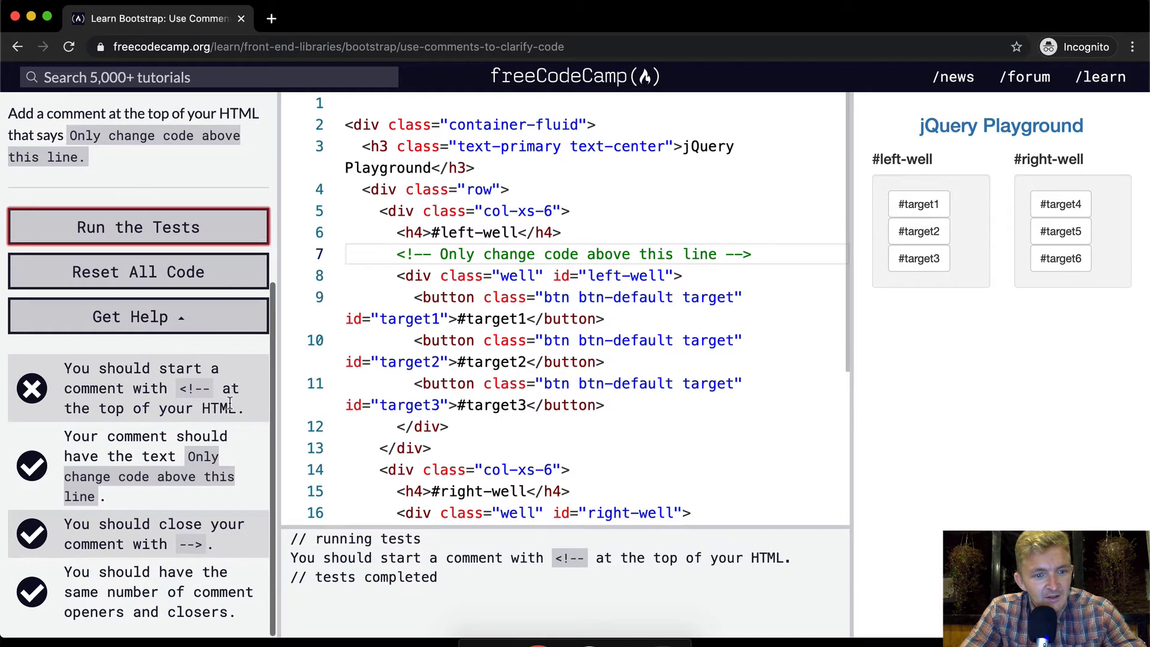
pyautogui.click(573, 211)
pyautogui.write('<!-- Only chane code above this line -->')
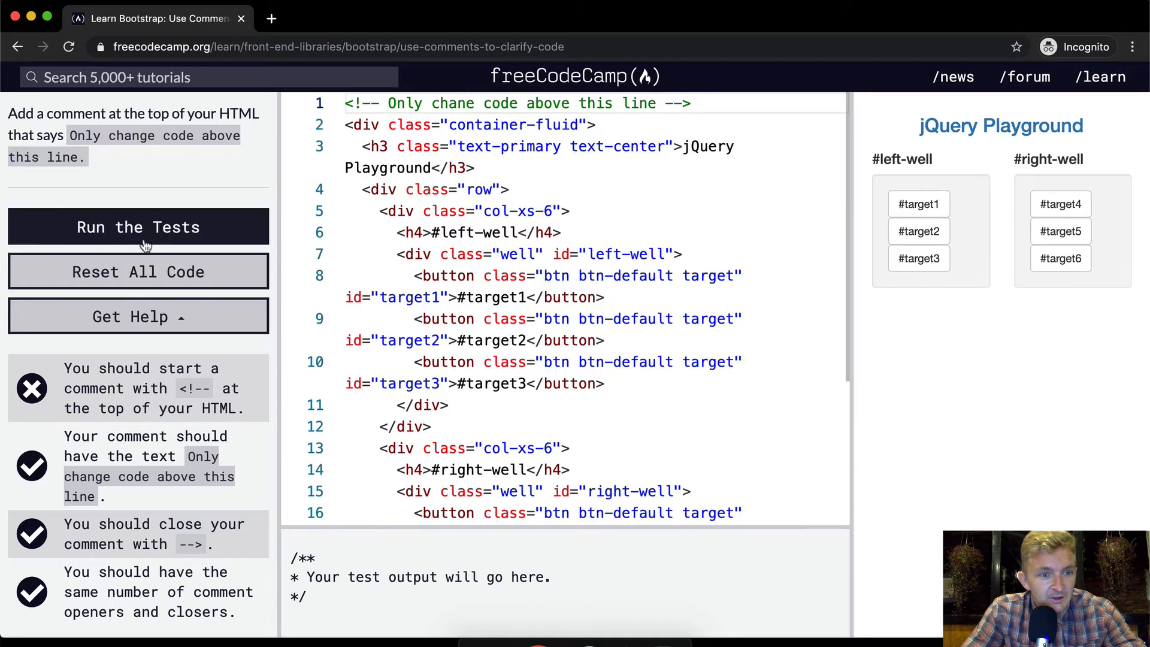
pyautogui.click(138, 227)
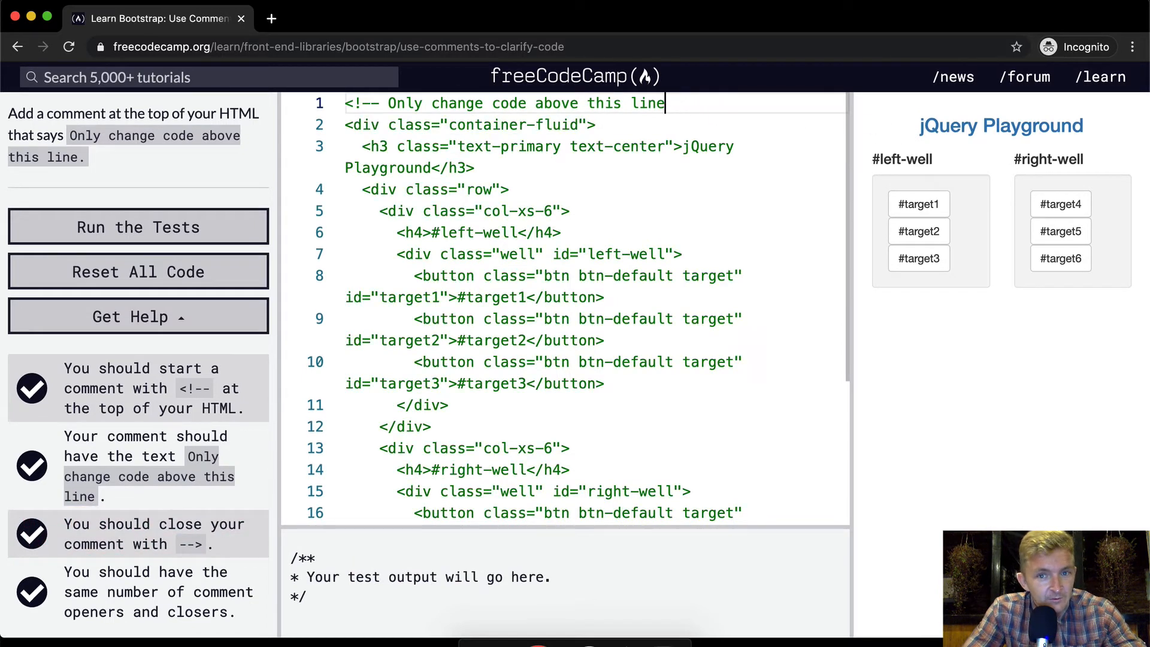
# - Restore the comment's closing --> so all tests pass and the success dialog appears
pyautogui.click(138, 226)
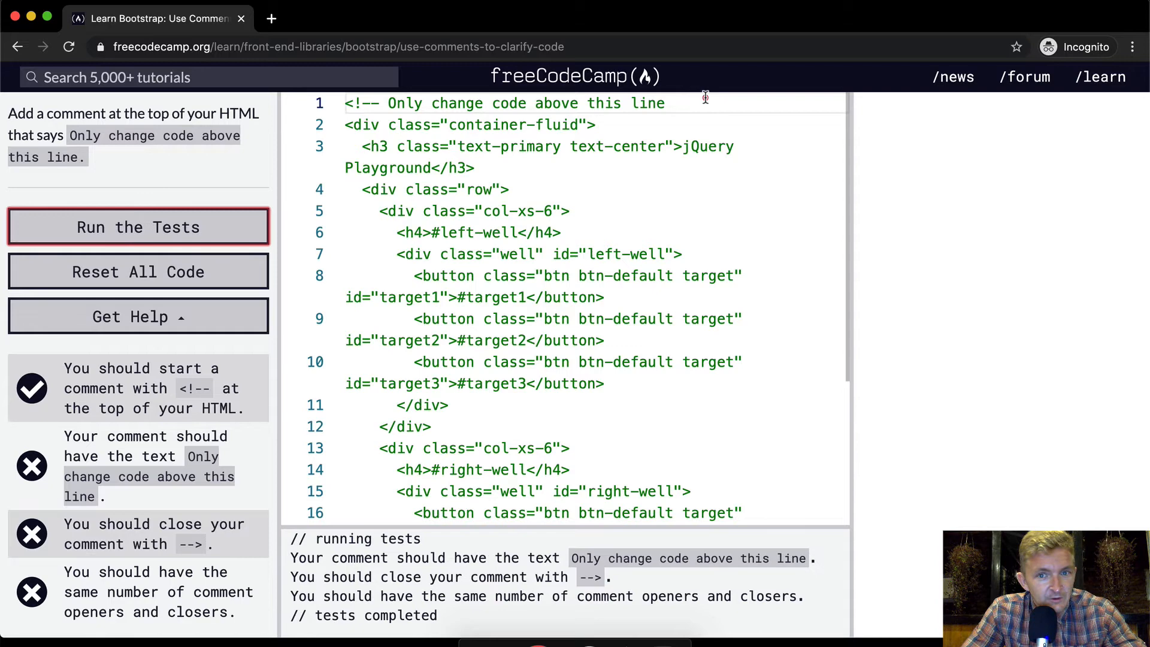
pyautogui.write('-->')
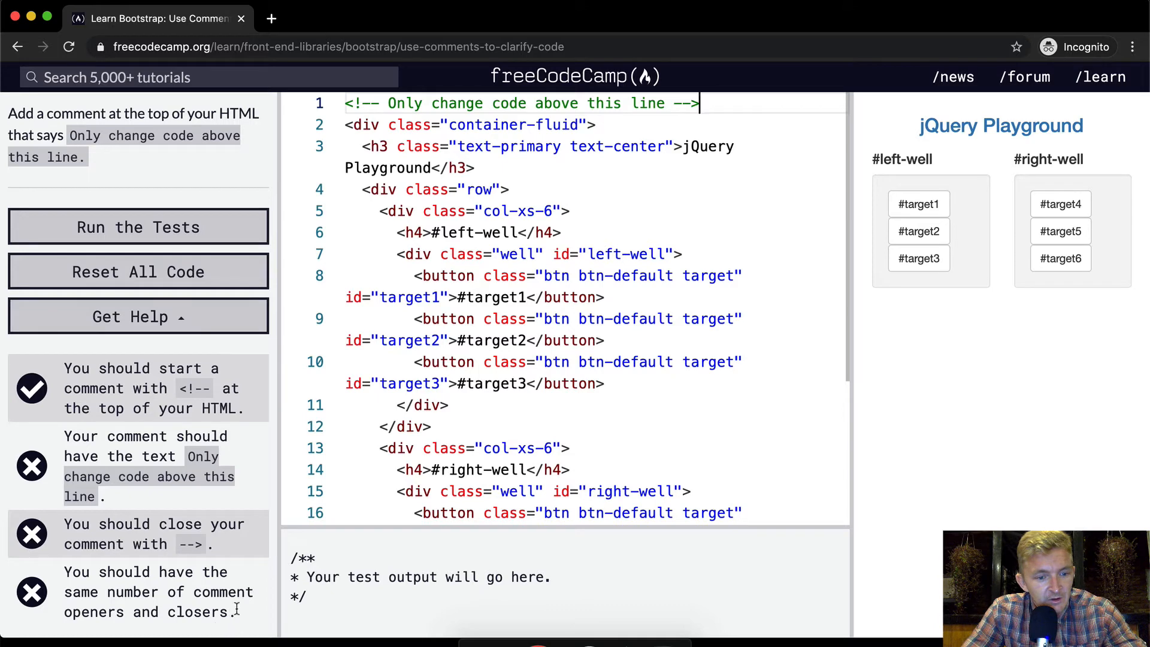
pyautogui.click(137, 226)
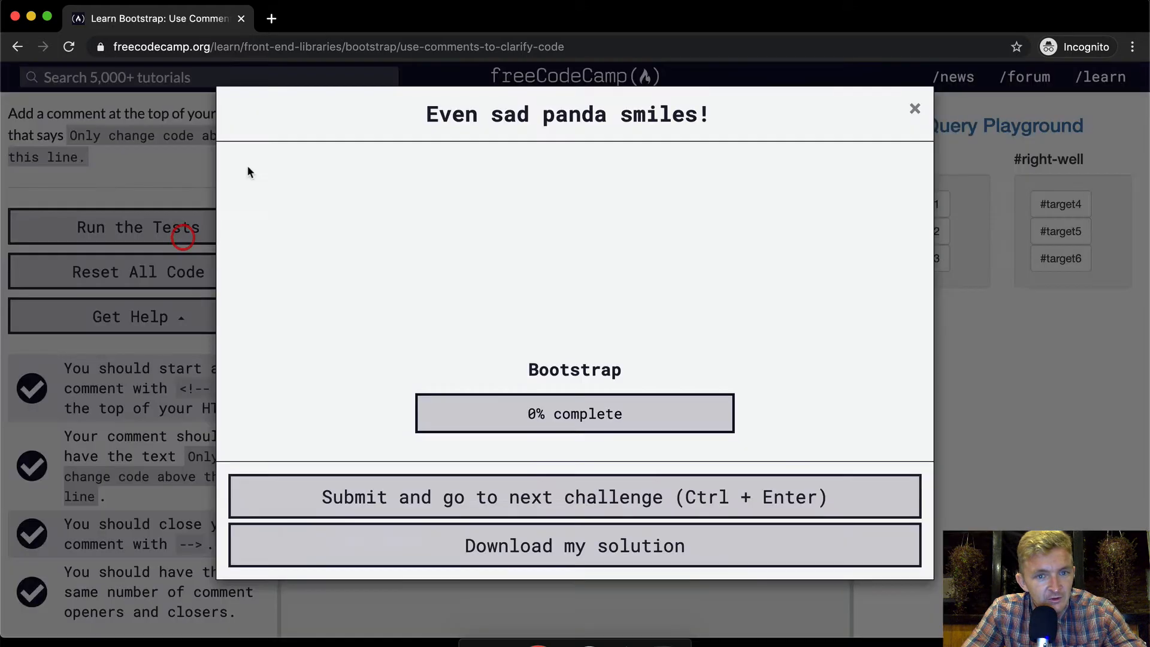
# - Try an extra closer line below the comment and see the tests fail
pyautogui.click(914, 109)
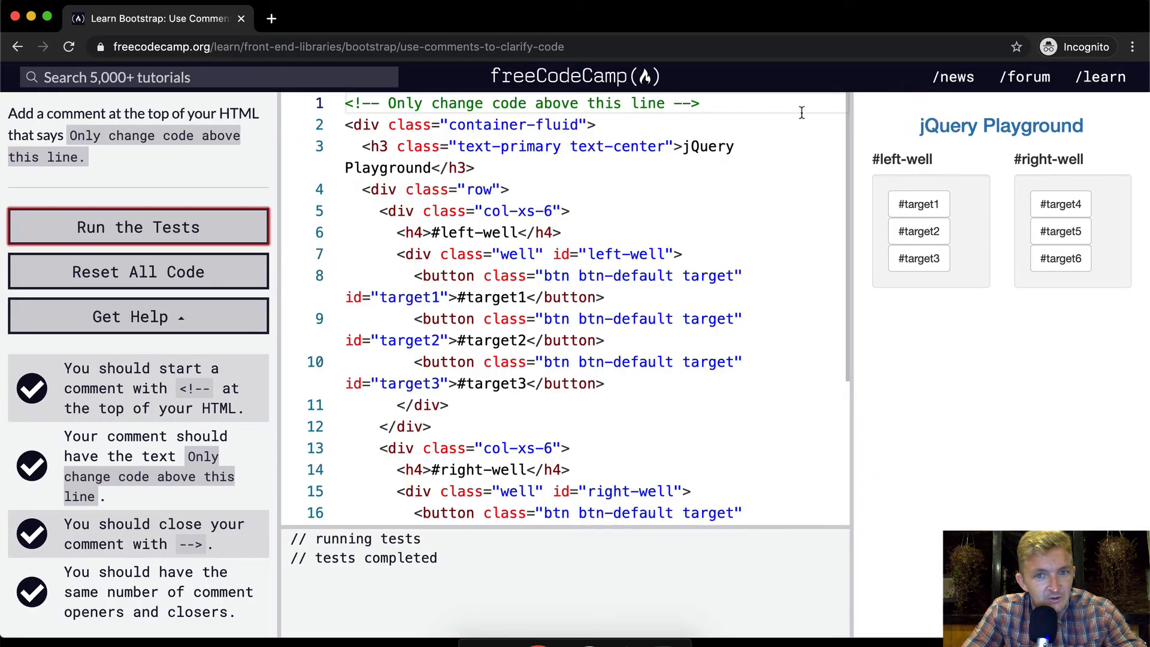
pyautogui.press('enter')
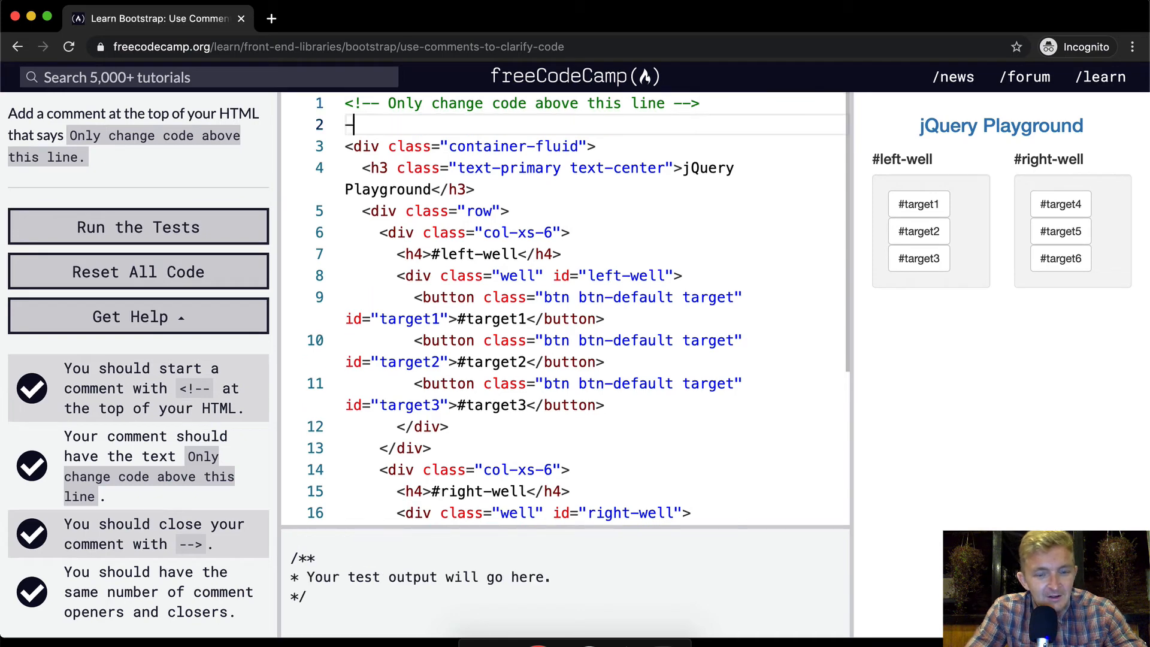
pyautogui.click(138, 227)
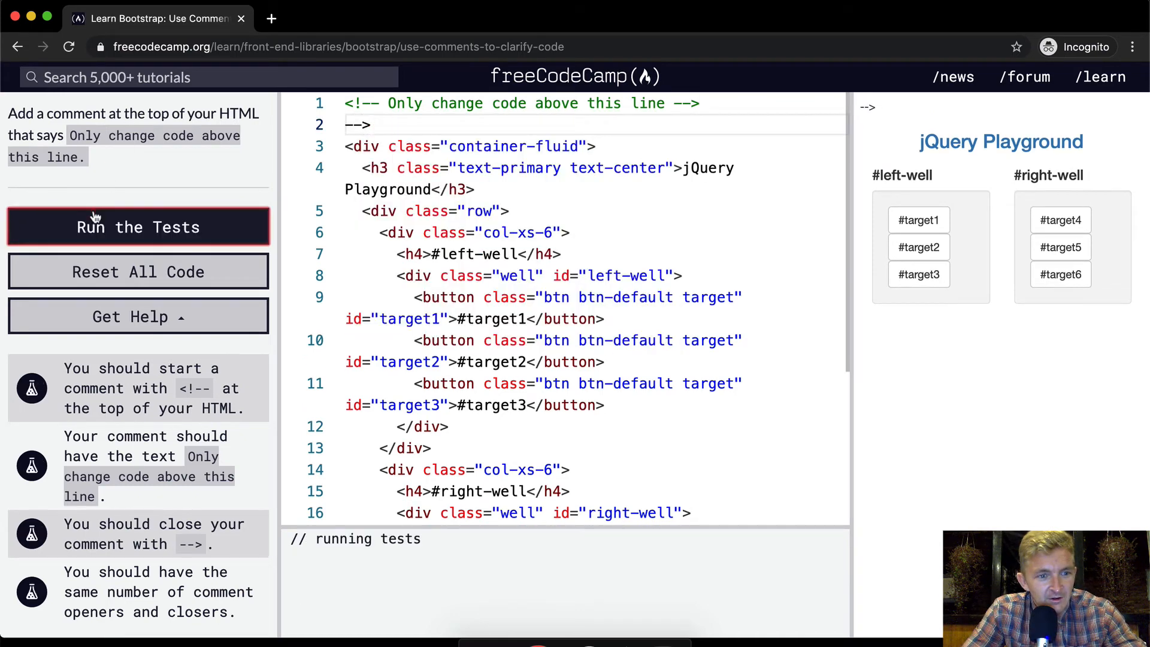
# - Delete the stray closer line, rerun the tests and submit the corrected code
pyautogui.click(137, 227)
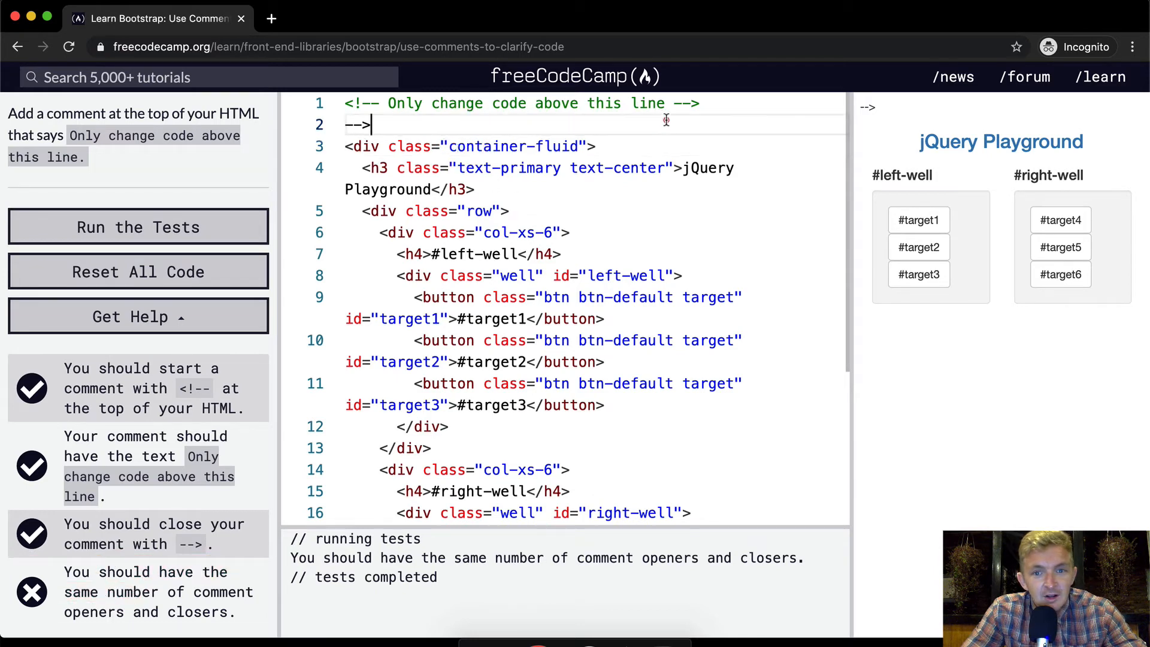
pyautogui.press('Backspace')
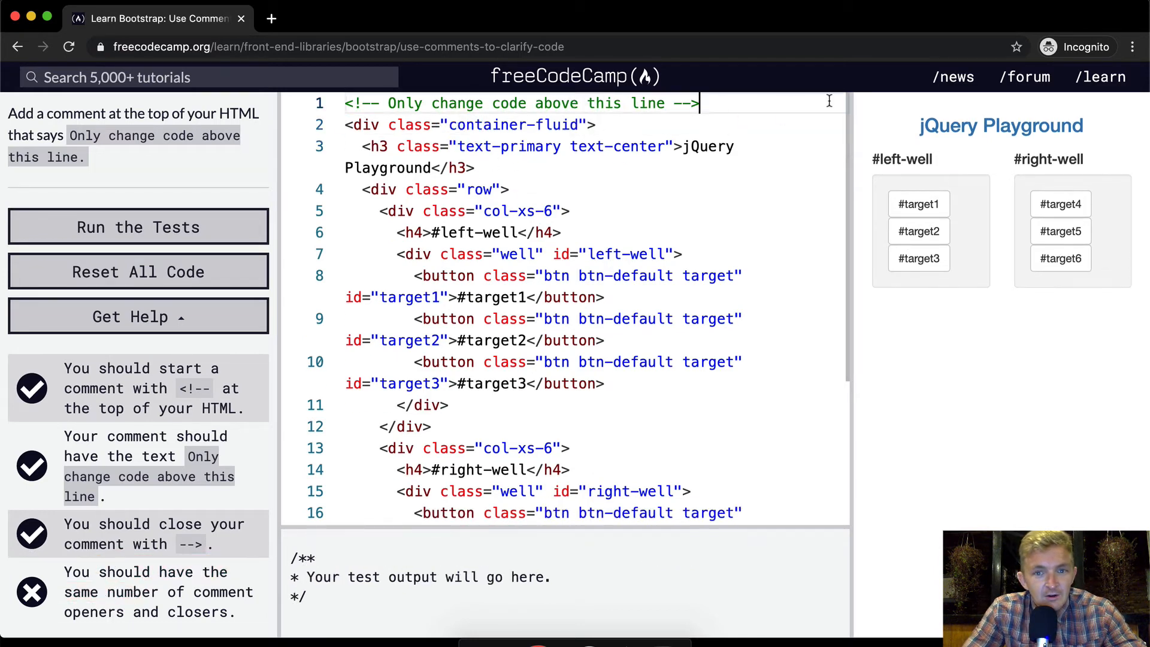
pyautogui.moveTo(623, 208)
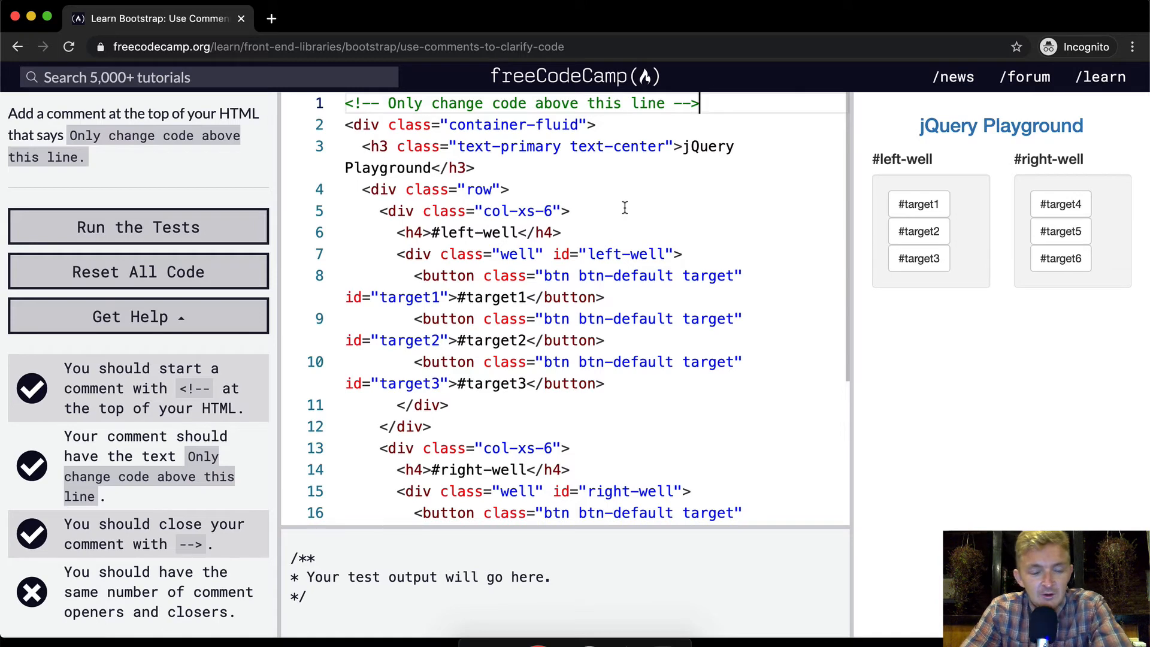
pyautogui.click(138, 227)
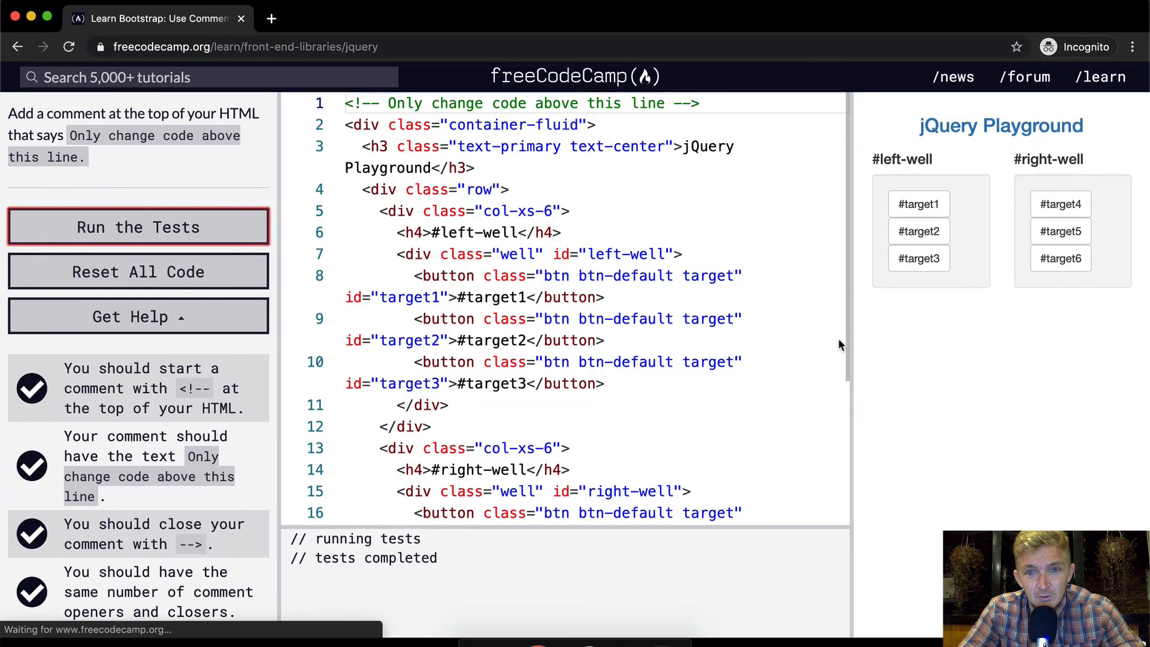
# - Dismiss the donation prompt with 'Ask me later' and return to the /learn curriculum map
pyautogui.click(138, 226)
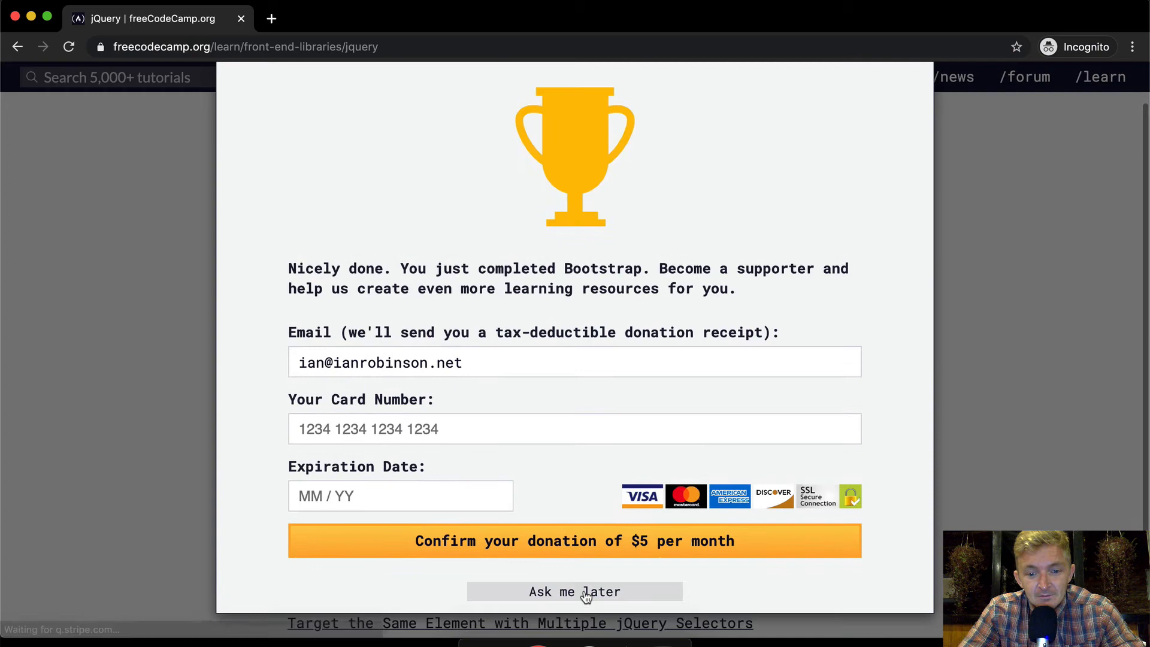
pyautogui.click(574, 592)
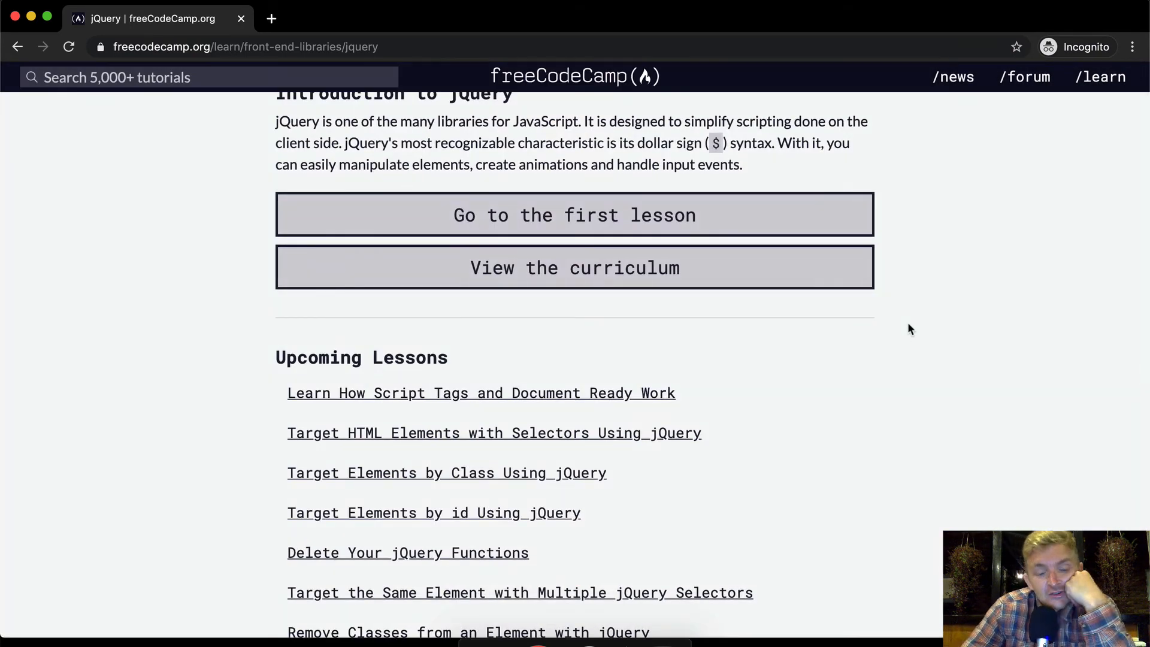
pyautogui.scroll(3)
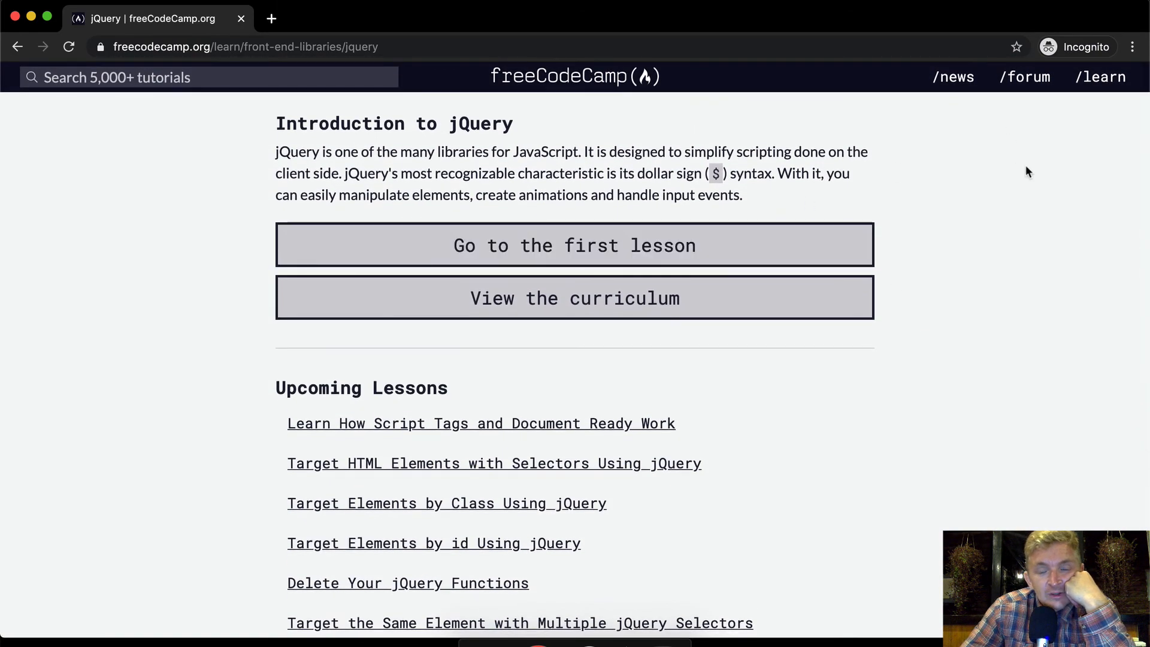
pyautogui.moveTo(1008, 163)
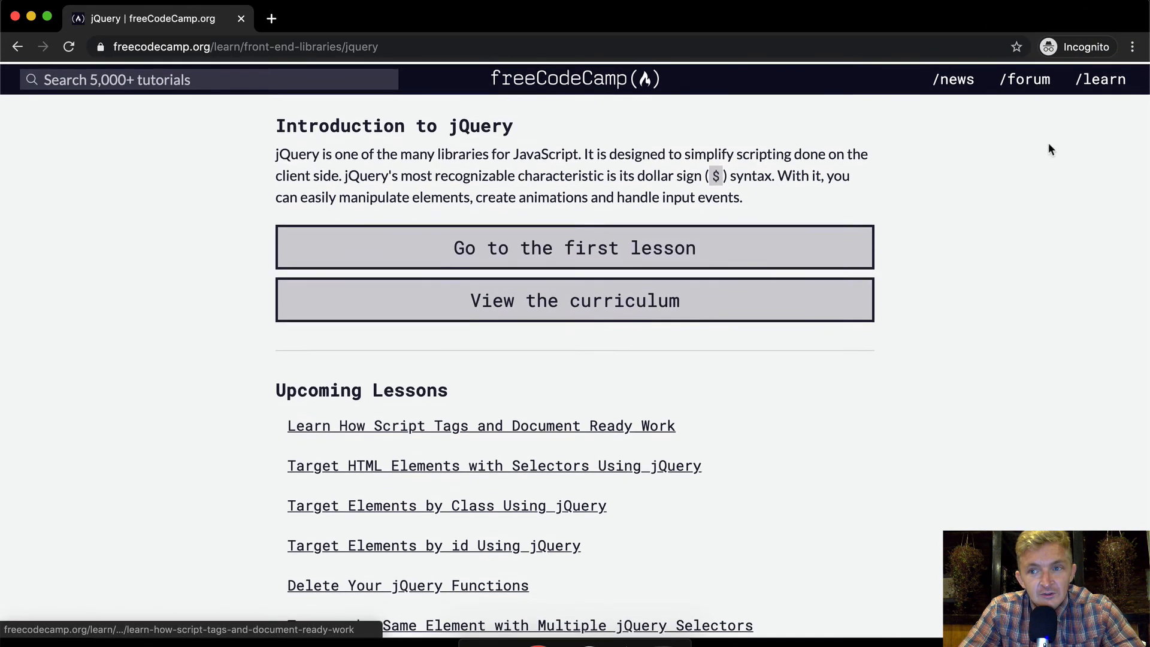
pyautogui.click(1100, 79)
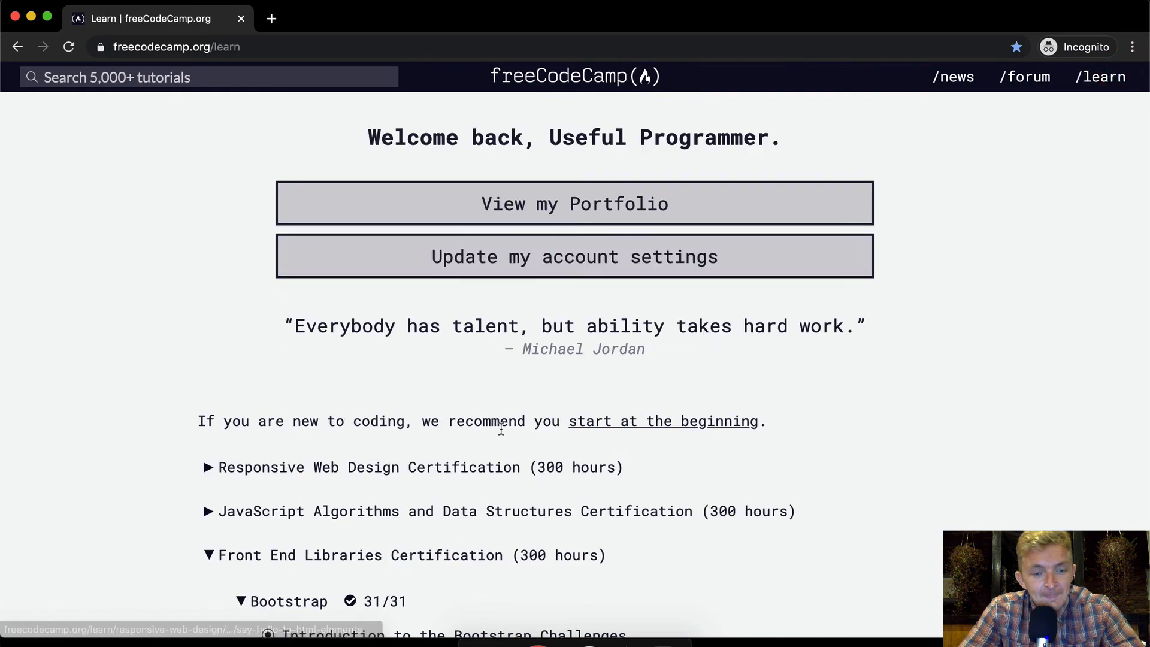
# - Collapse the completed Bootstrap list (31/31) so the jQuery lessons (0/18) show beneath it
pyautogui.scroll(-3)
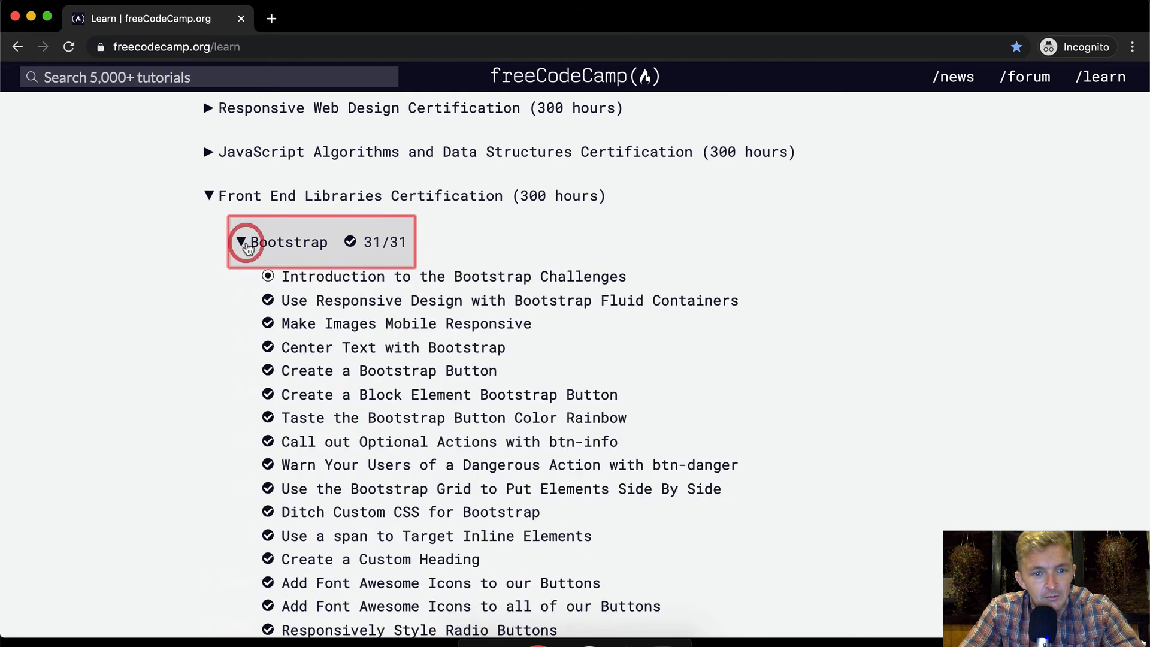
pyautogui.click(239, 242)
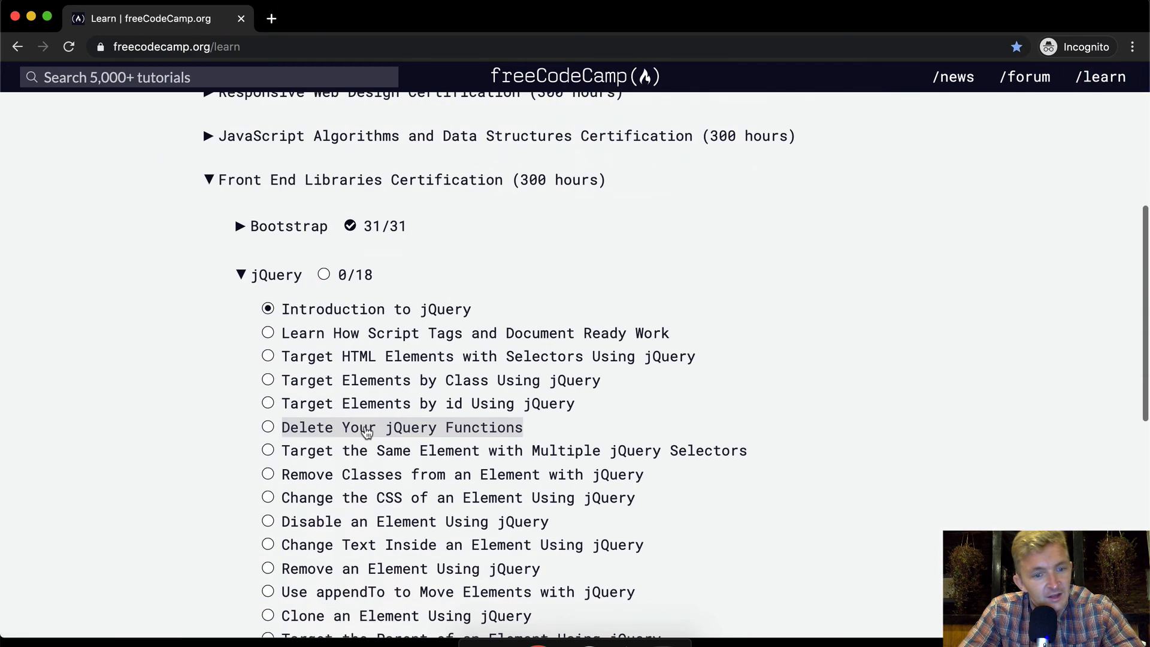
pyautogui.scroll(3)
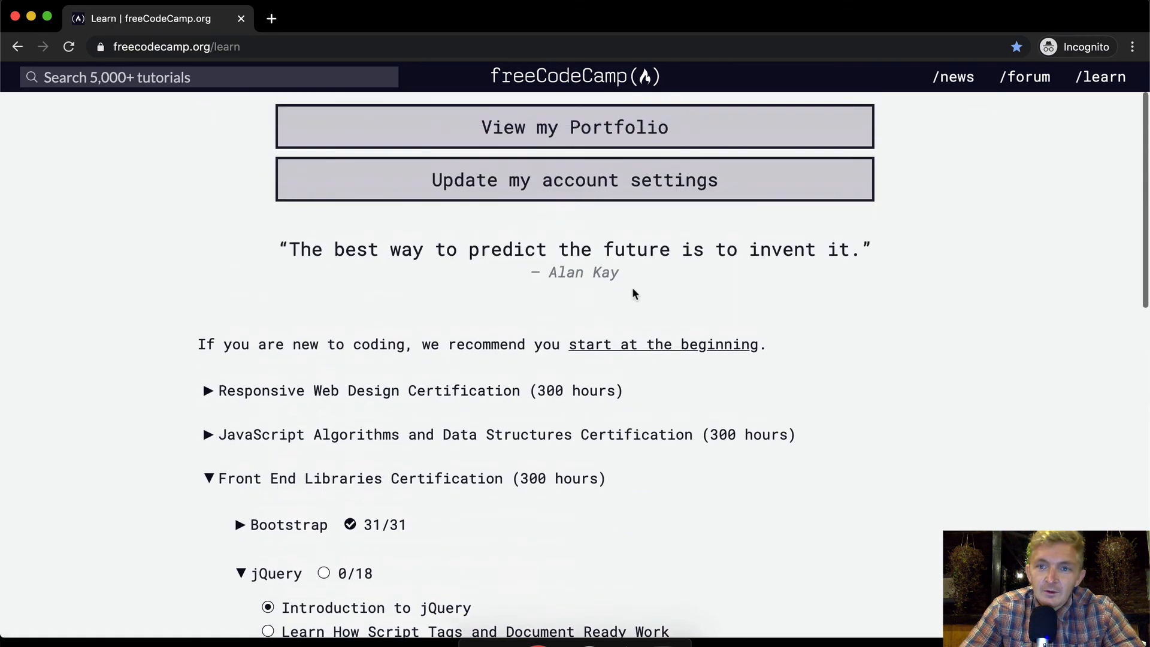